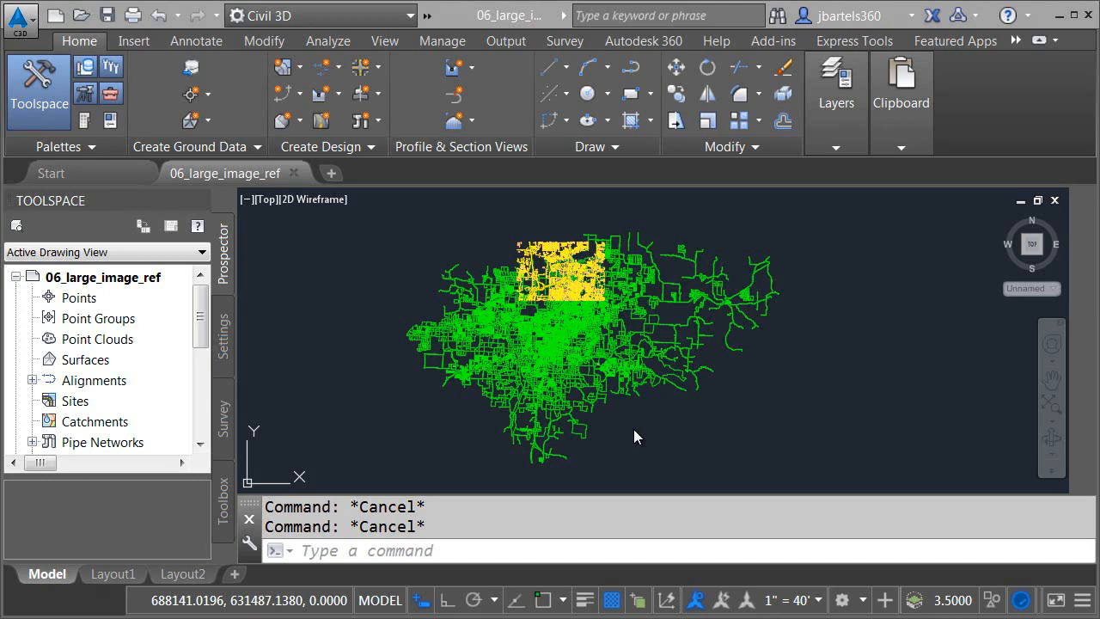
mouse_move(636, 421)
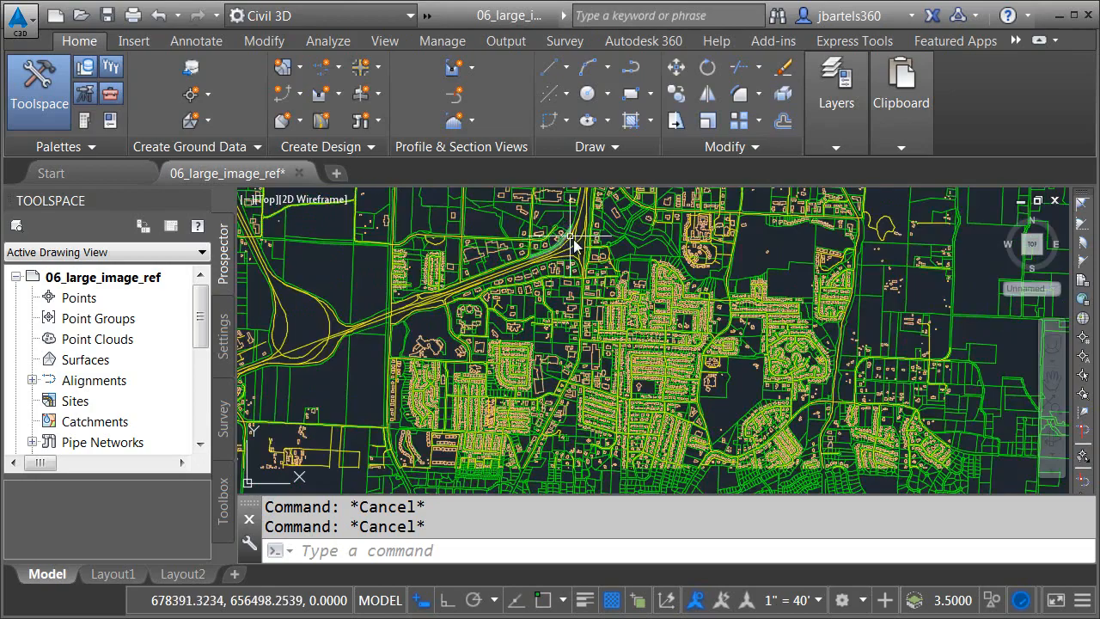
- Show the Map Task Pane and start a new raster image data connection
scroll(up, 3)
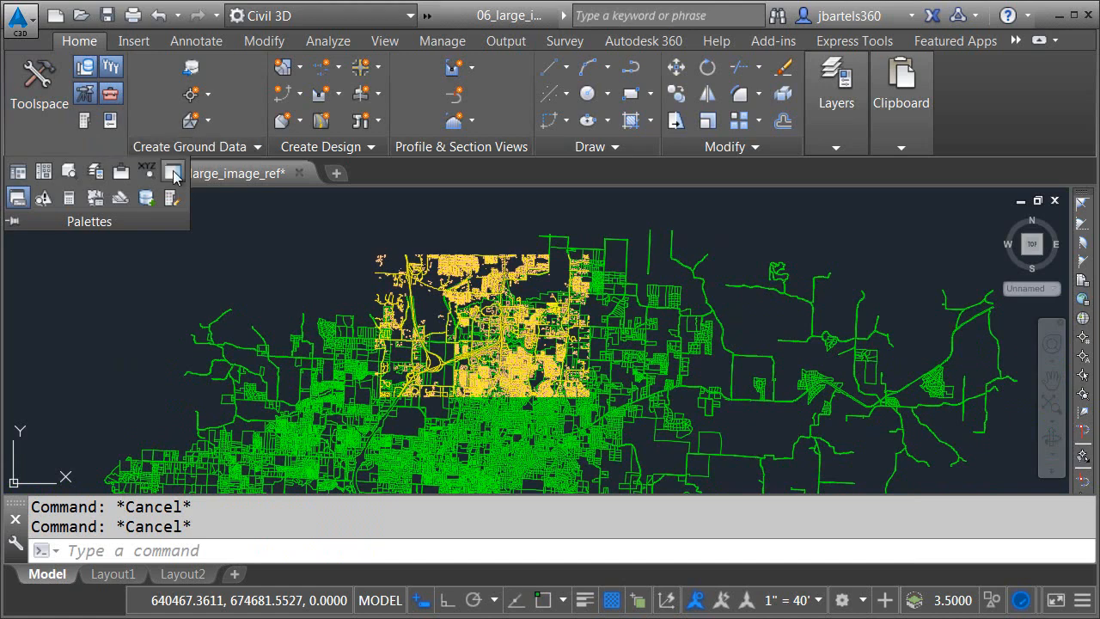
click(172, 171)
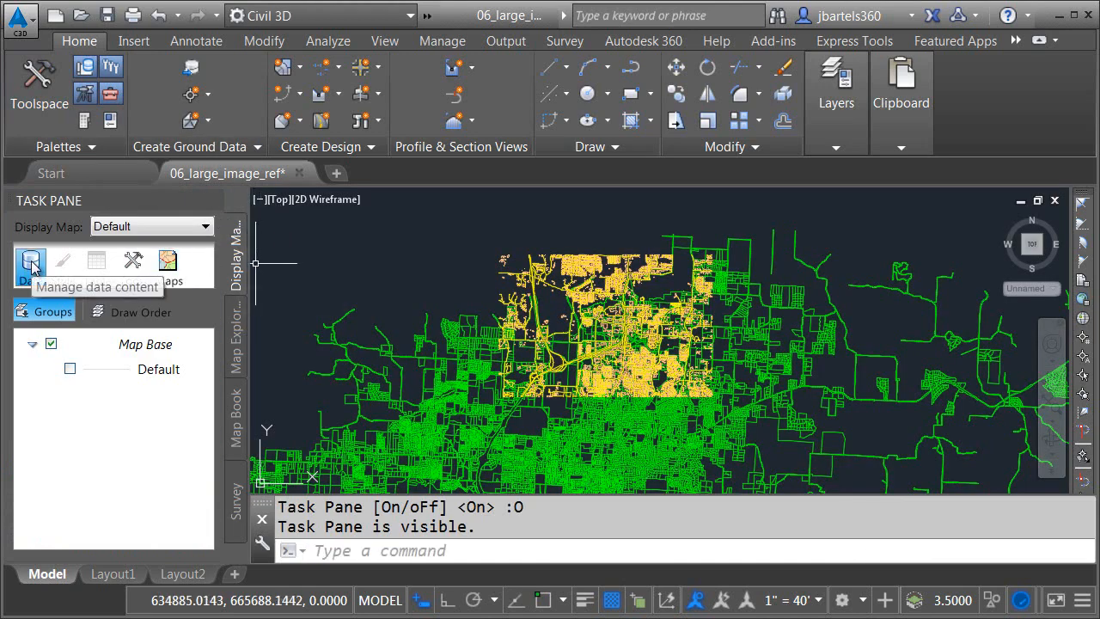
click(31, 261)
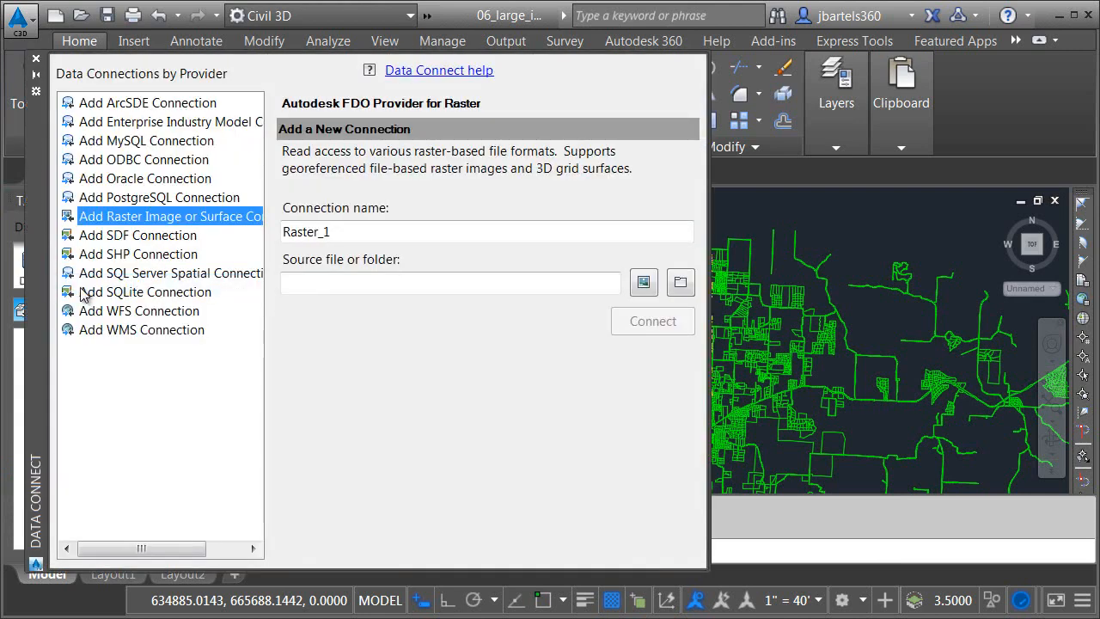
mouse_move(172, 217)
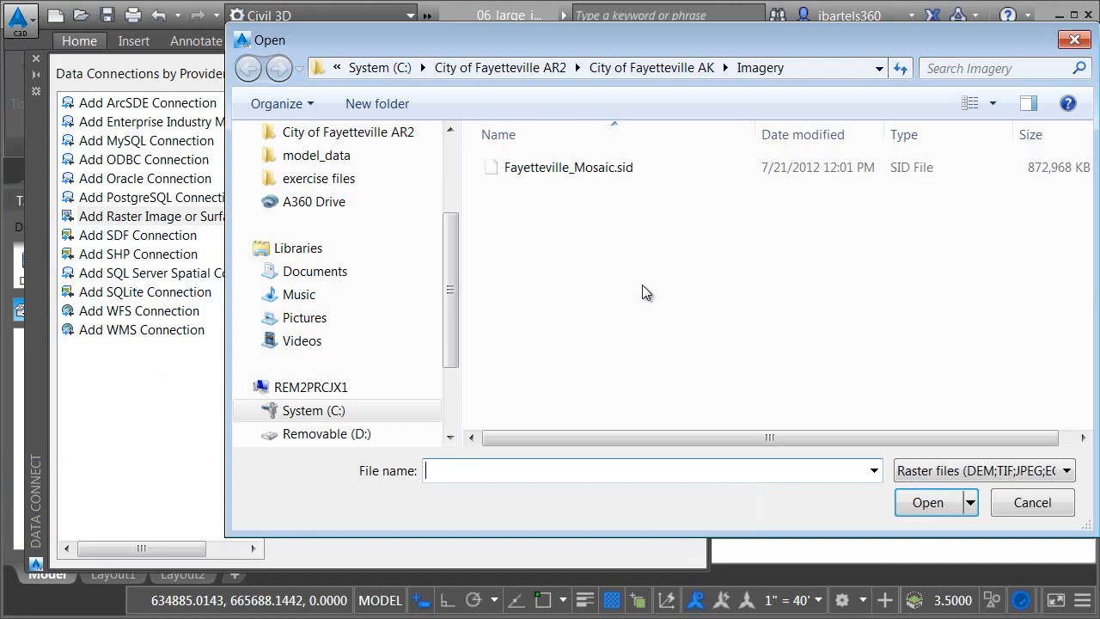
- Select Fayetteville_Mosaic.sid as the source and connect it as Raster_1
click(568, 166)
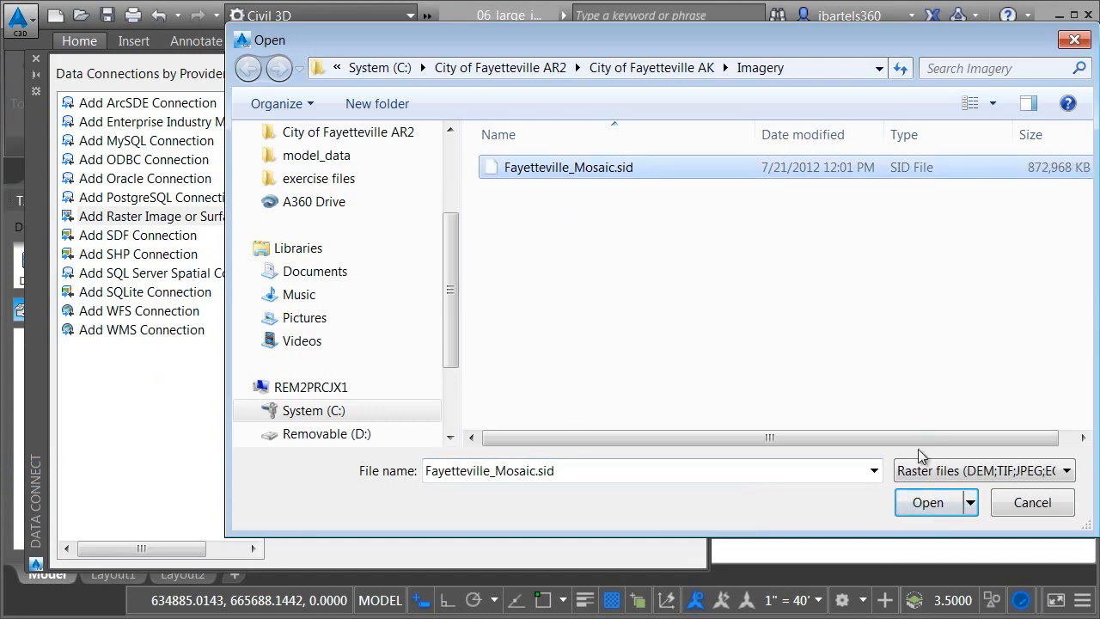
click(927, 502)
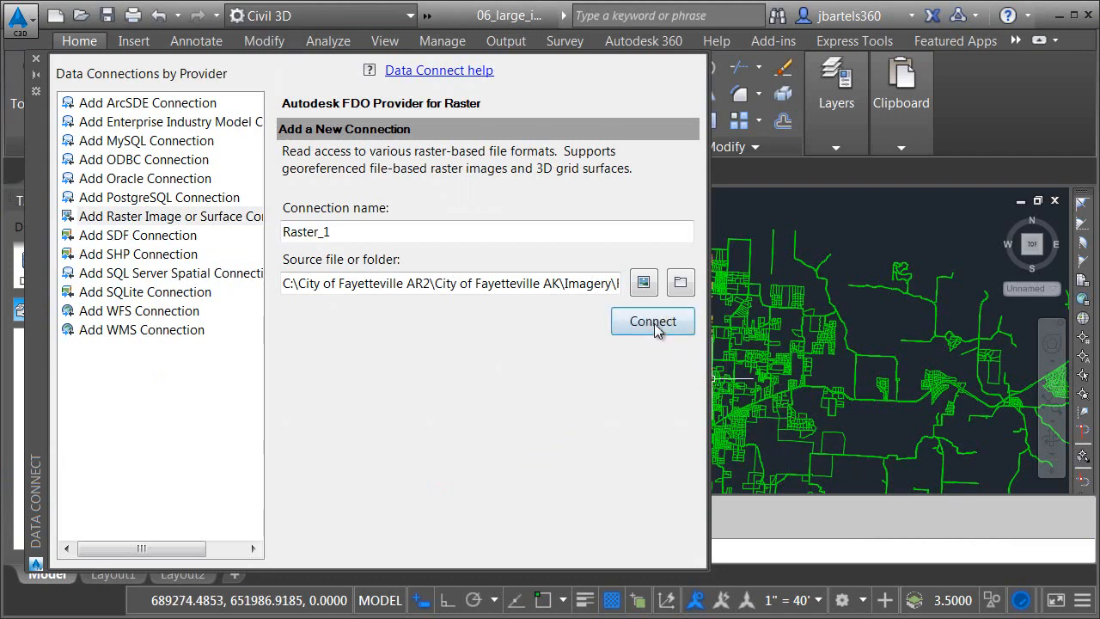
click(652, 320)
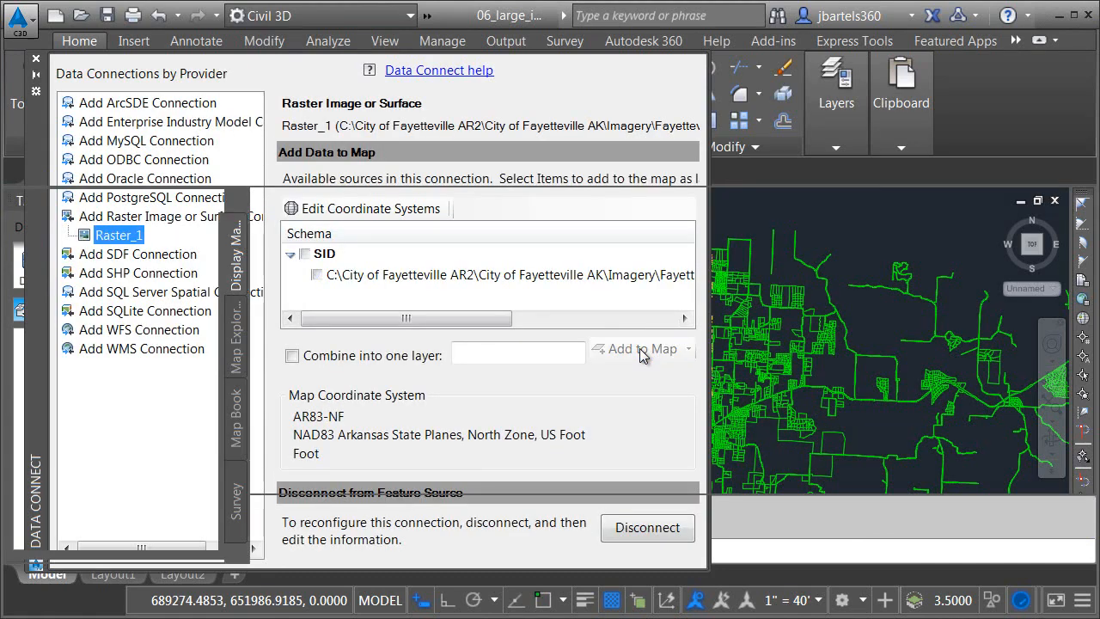
- Add the Fayetteville_Mosaic image to the map and send it to back behind the linework
click(159, 216)
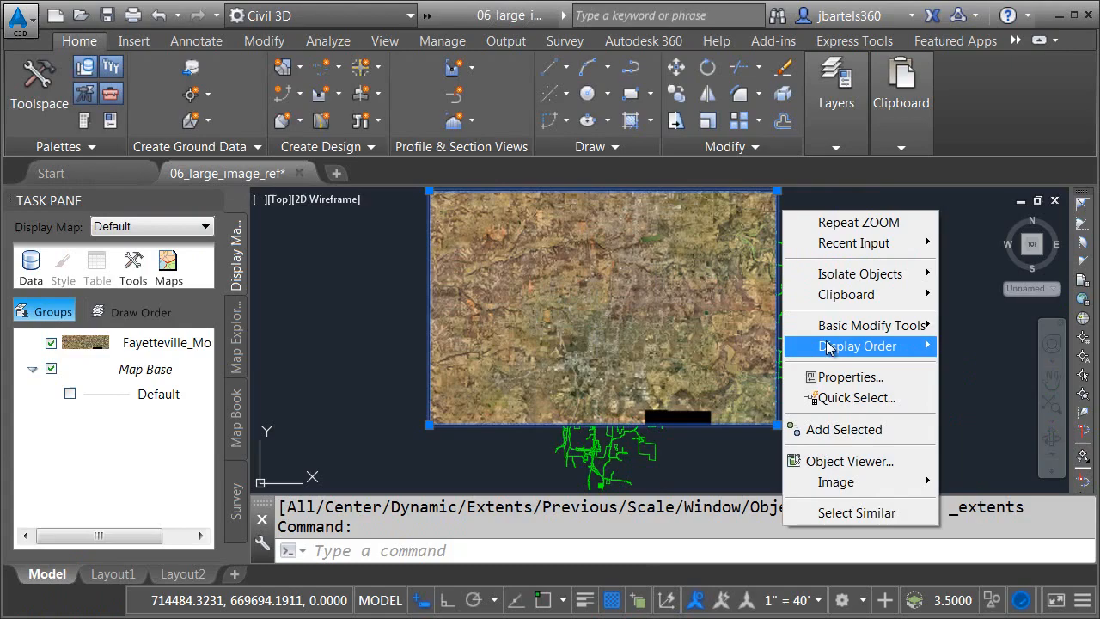
click(857, 345)
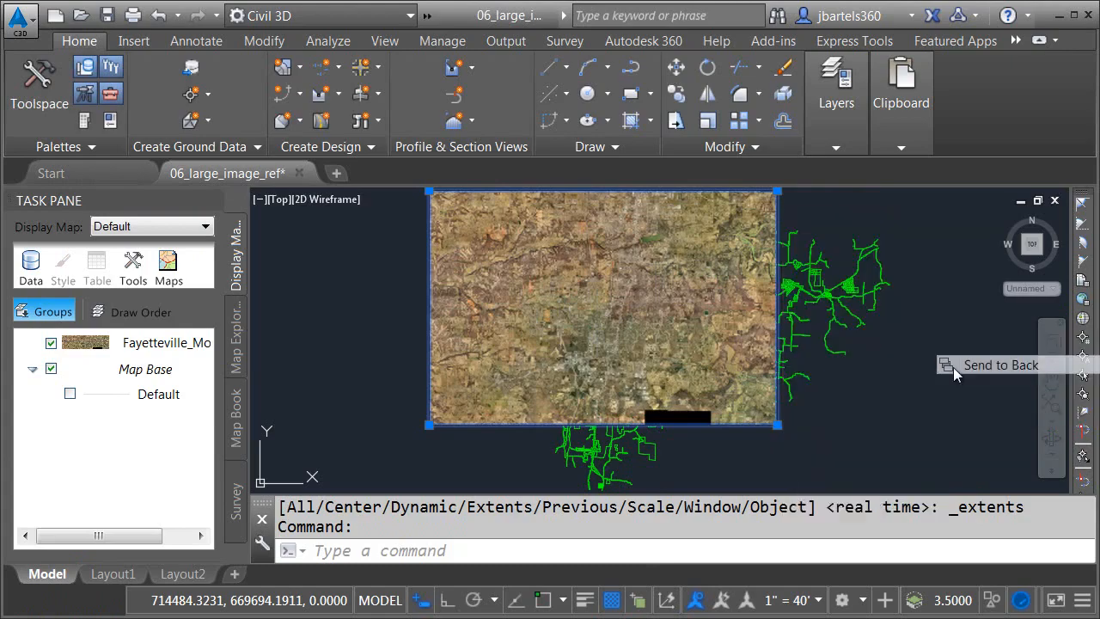
click(1000, 365)
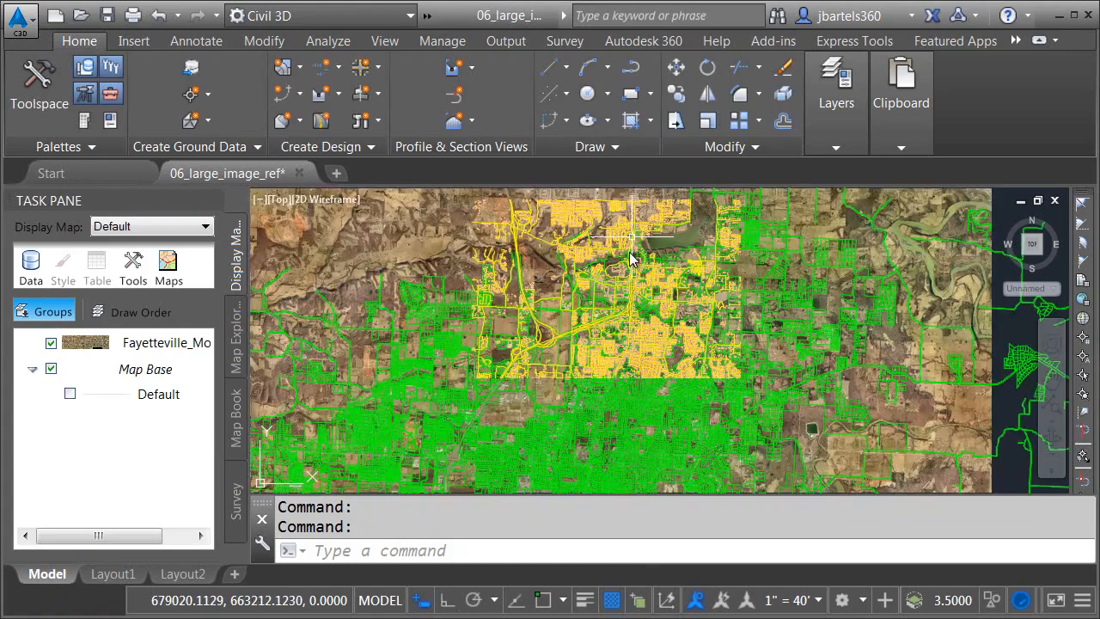
- Zoom in and pan across the neighbourhood to inspect aerial detail beneath the linework
scroll(up, 3)
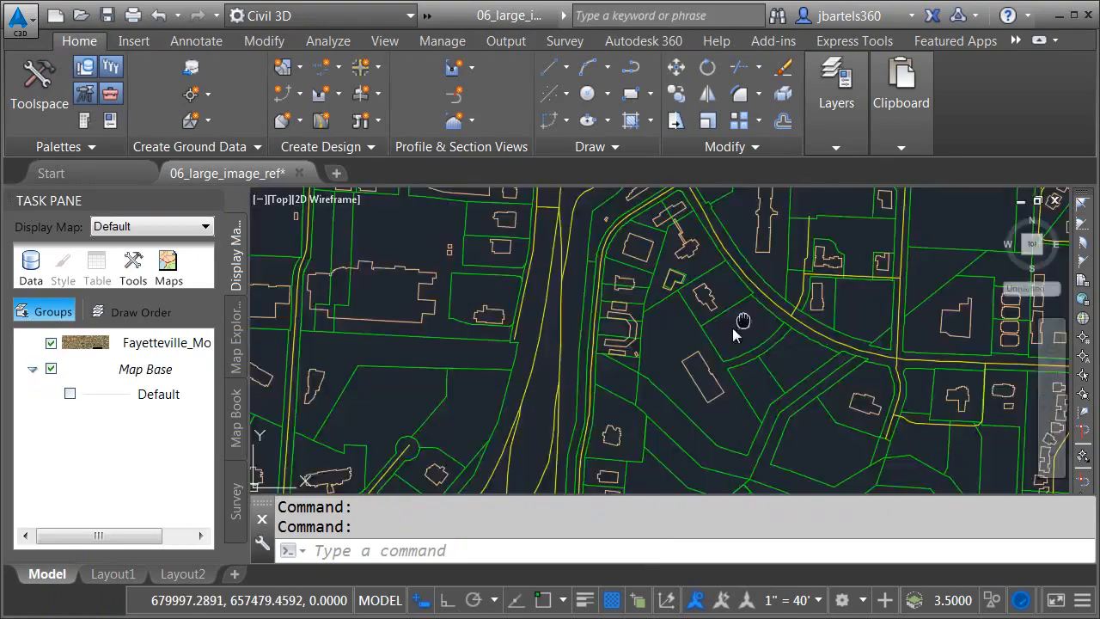
click(69, 393)
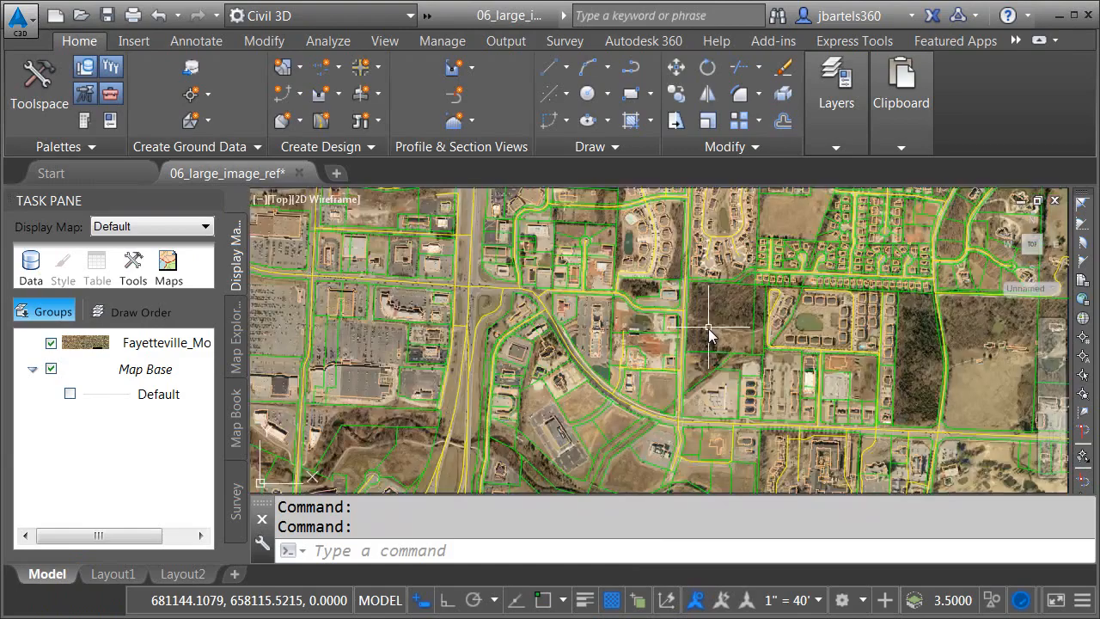
drag(708, 335, 507, 365)
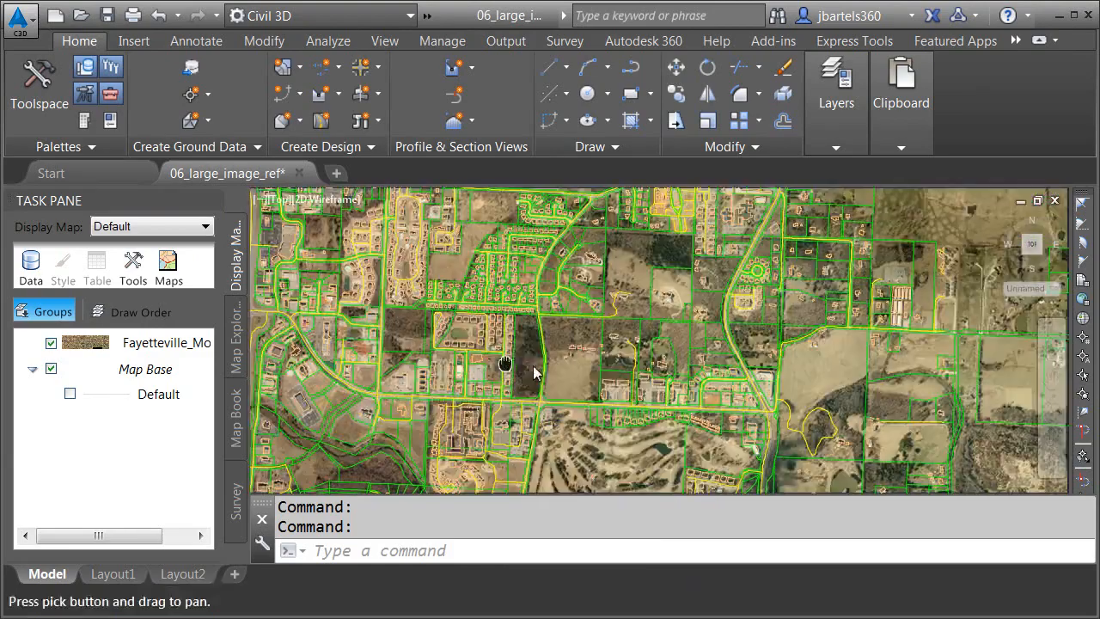
drag(505, 363, 653, 310)
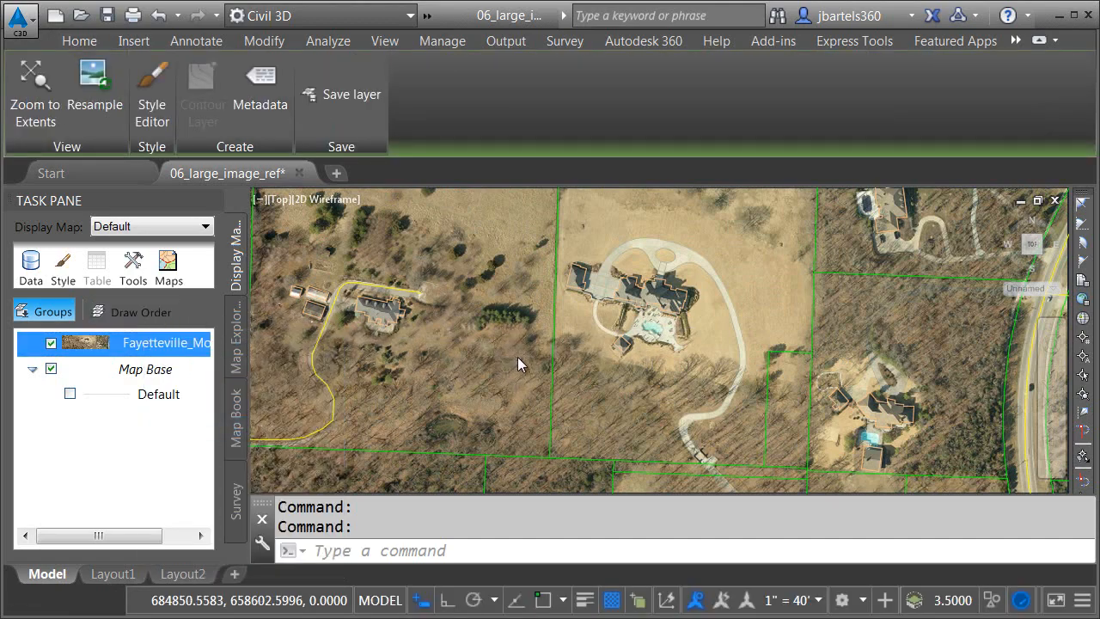
scroll(down, 3)
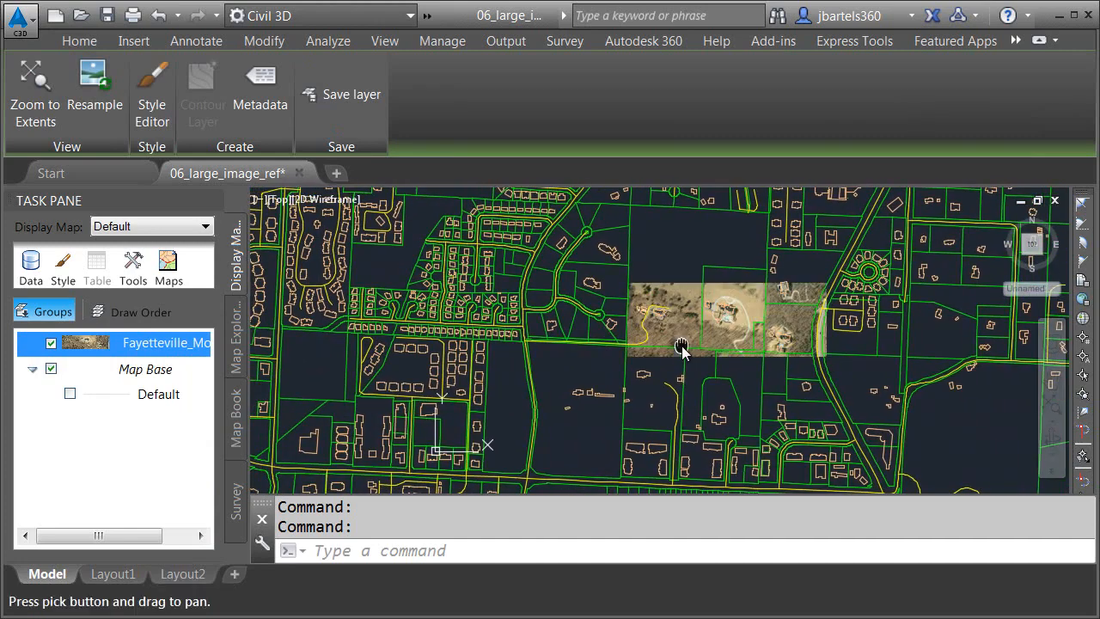
drag(678, 347, 503, 352)
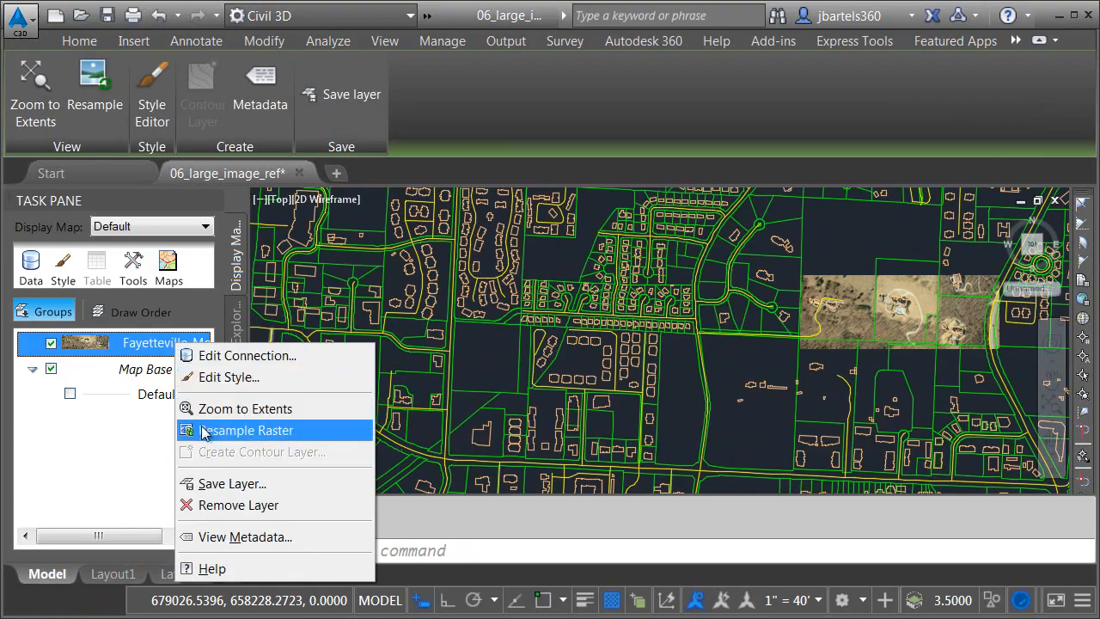
- Resample the Fayetteville_Mosaic raster to the view and reopen the layer's actions menu
click(246, 430)
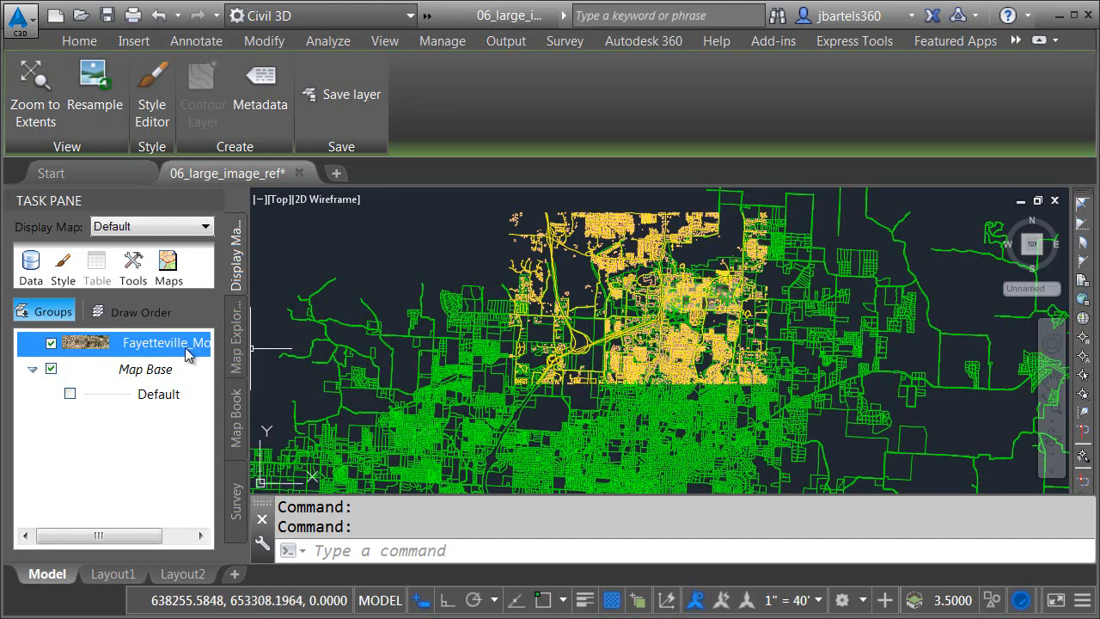
right_click(165, 343)
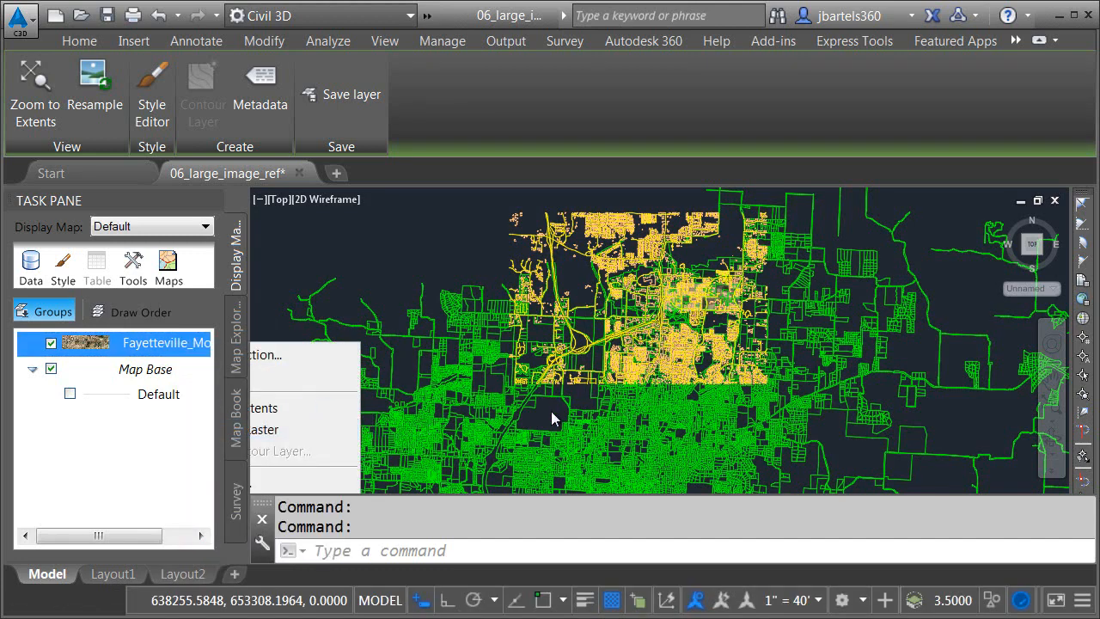